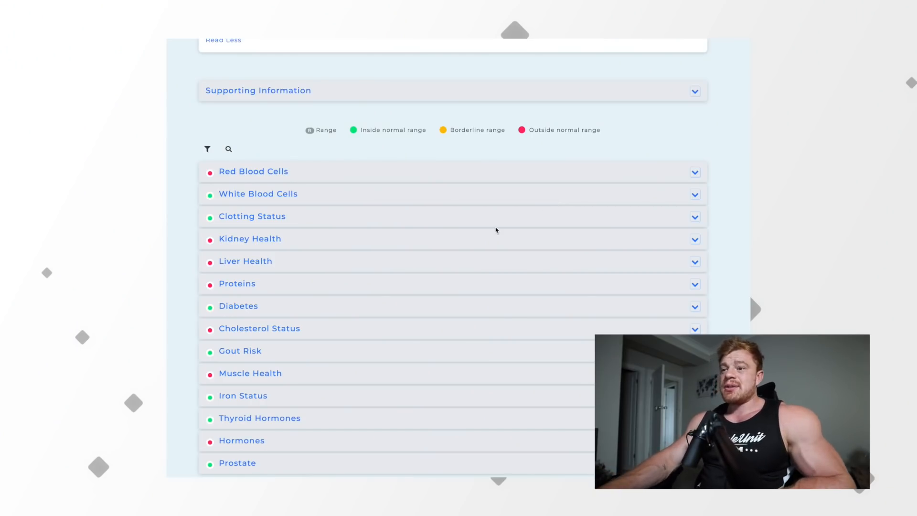
mouse_move(361, 411)
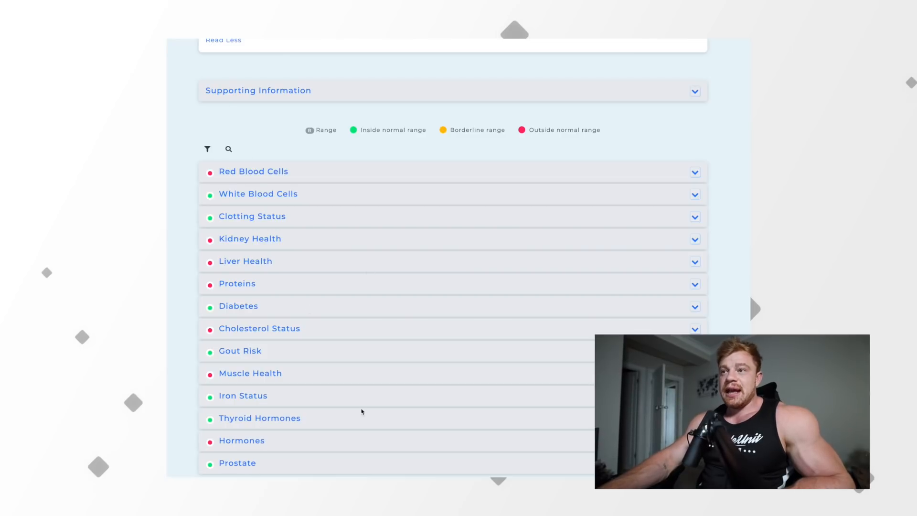
mouse_move(256, 272)
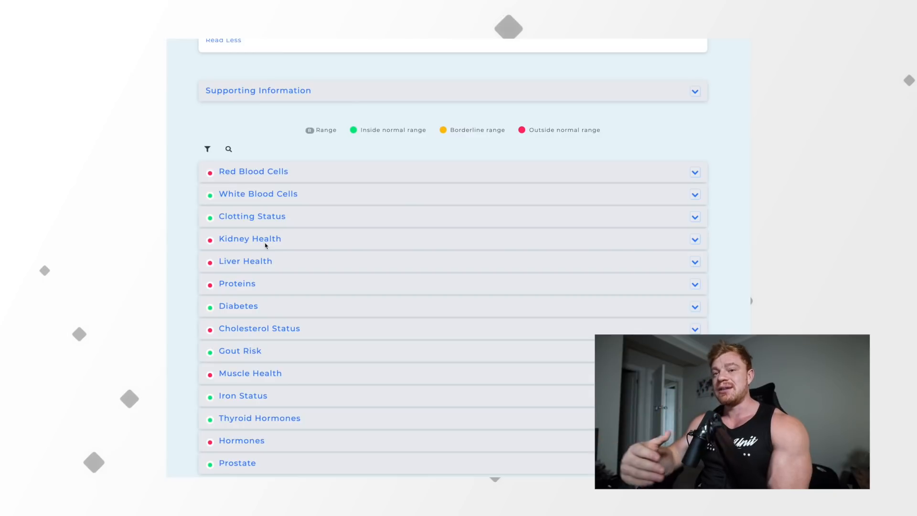
mouse_move(657, 174)
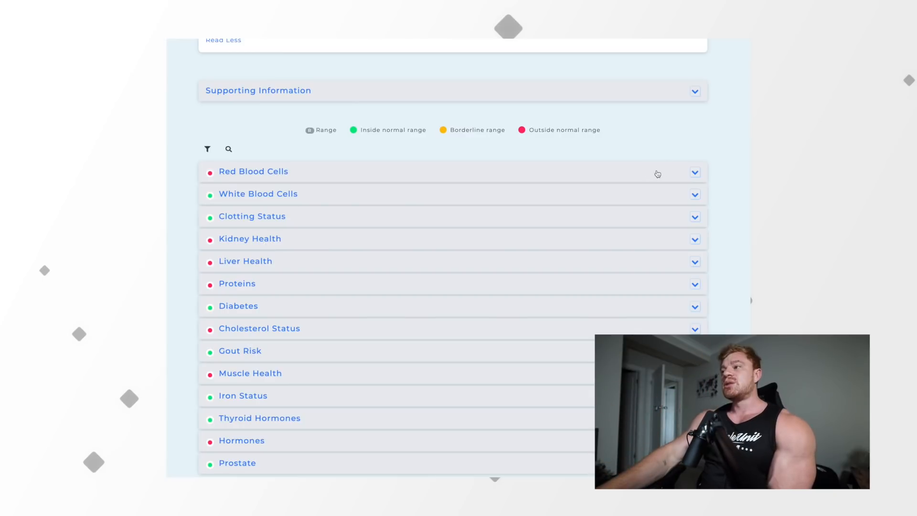
- Expand the Red Blood Cells panel and review haemoglobin, haematocrit and the other markers
left_click(253, 171)
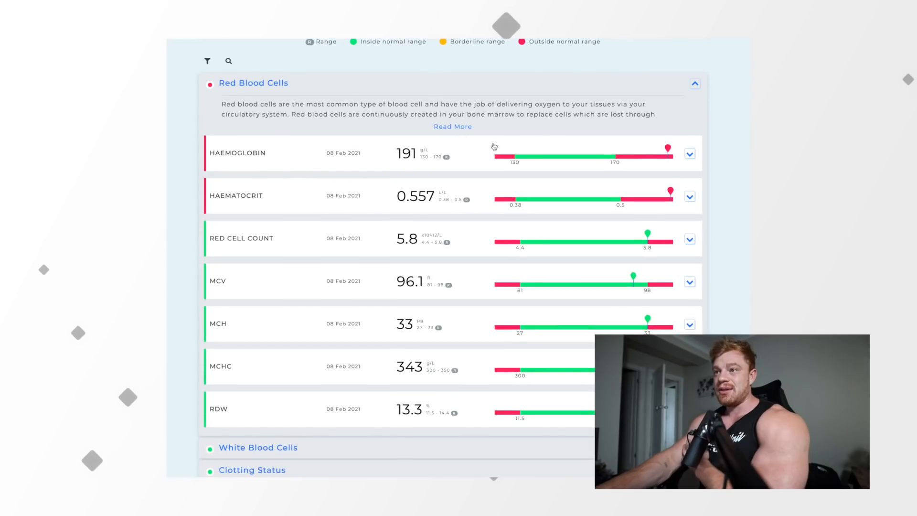
mouse_move(429, 187)
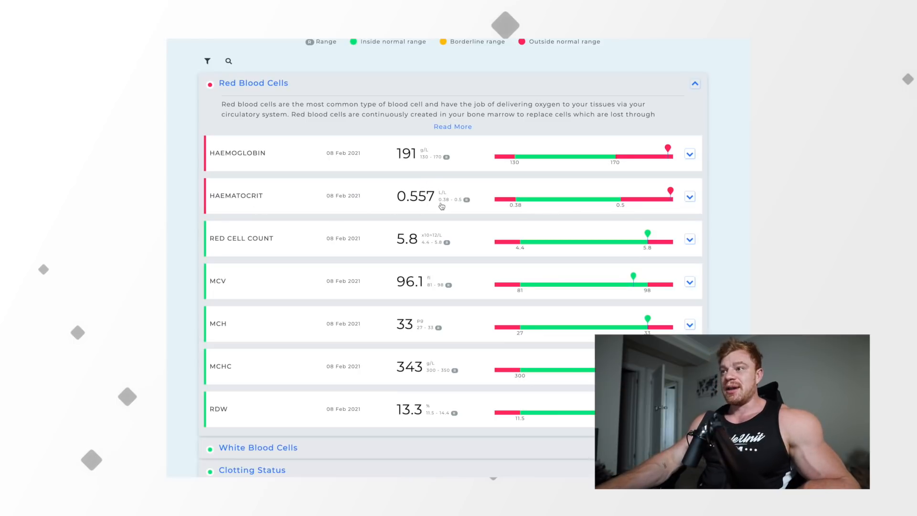
mouse_move(410, 162)
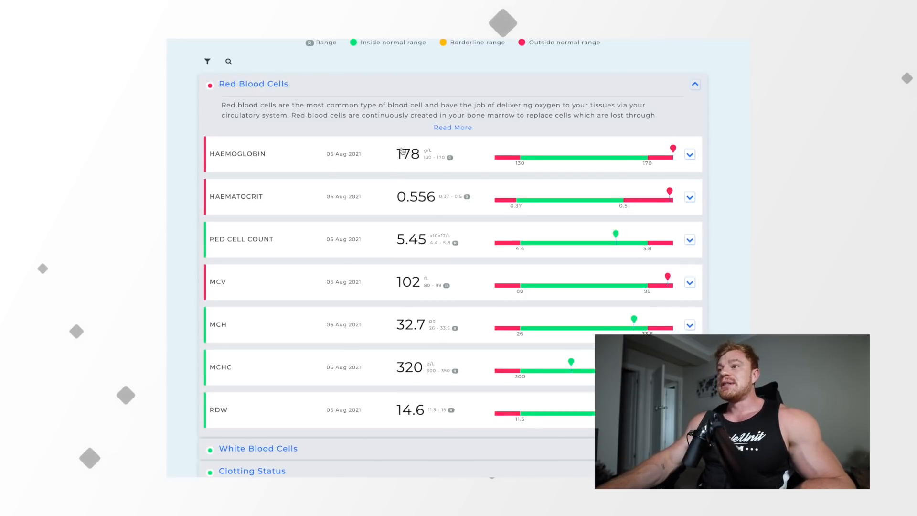
mouse_move(421, 205)
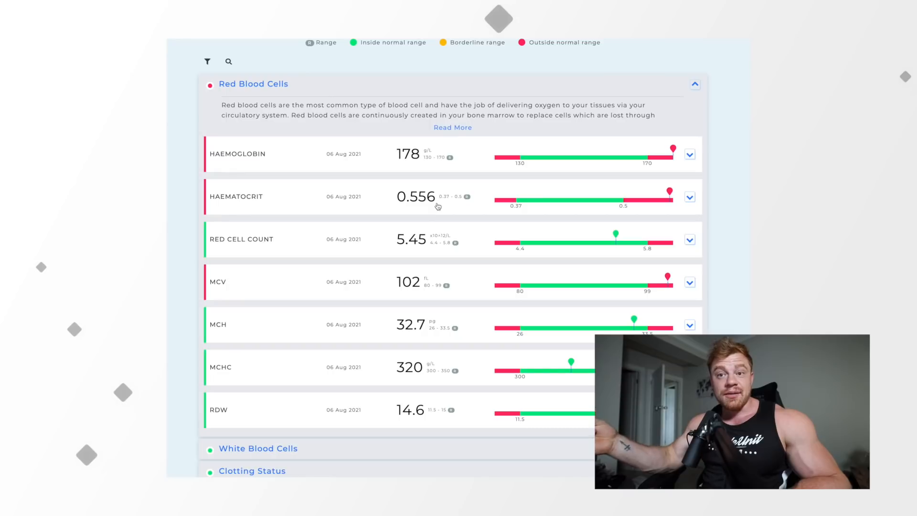
mouse_move(228, 285)
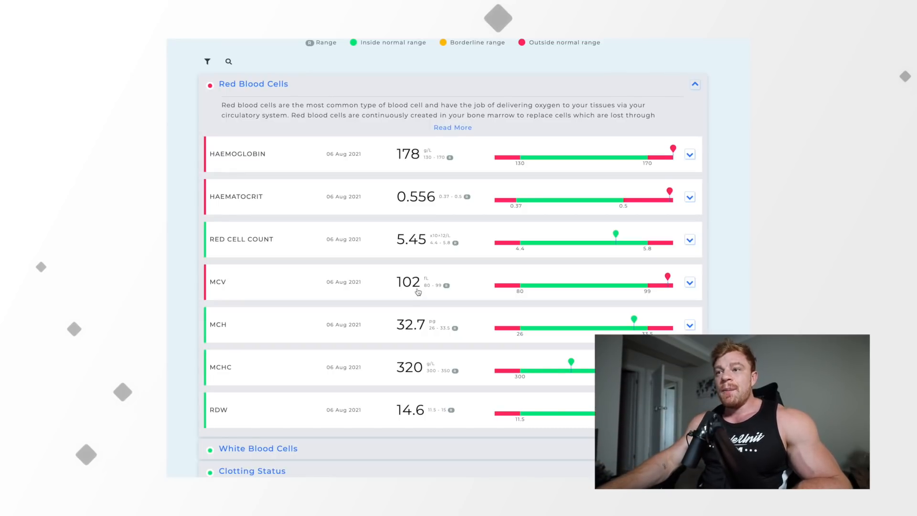
scroll("down", 3)
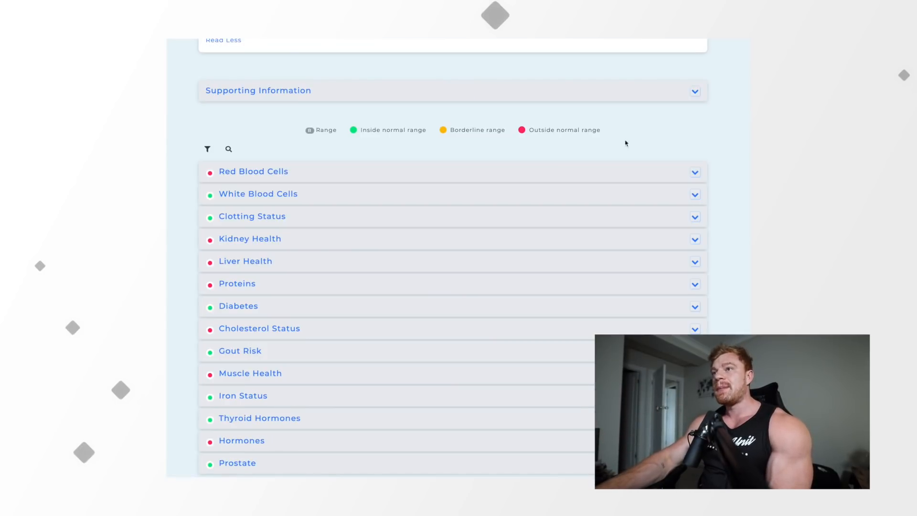
- Expand the White Blood Cells panel to see each cell count against its range
left_click(258, 193)
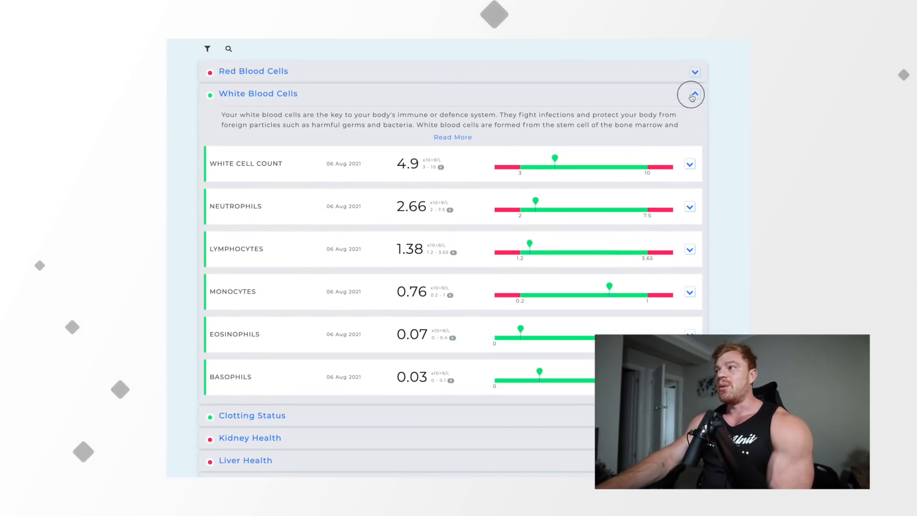
left_click(690, 94)
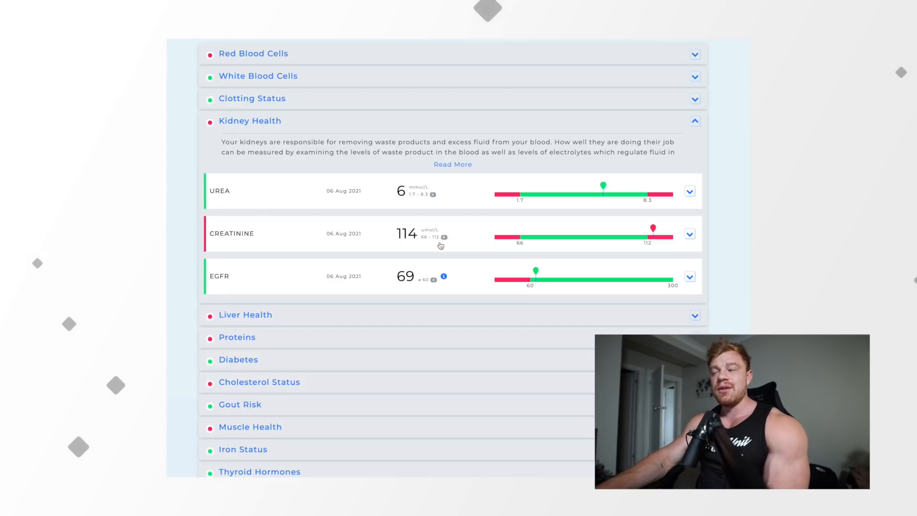
mouse_move(475, 245)
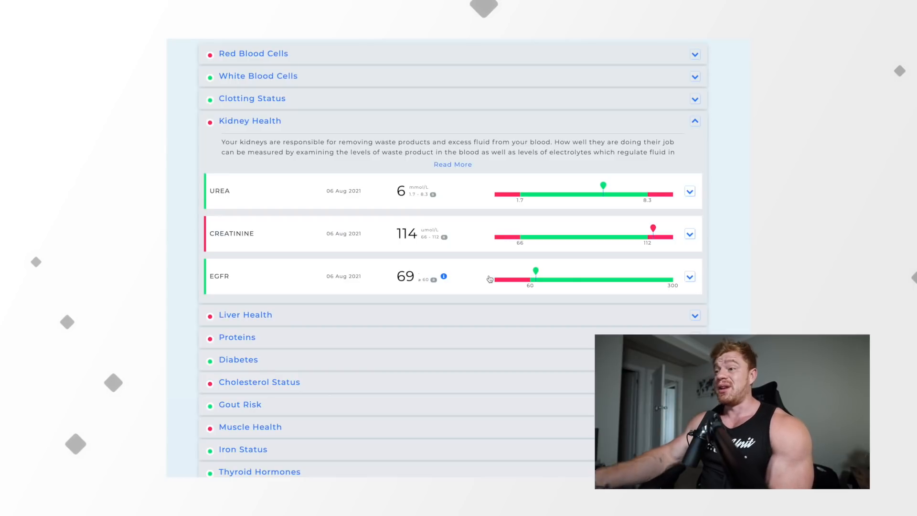
mouse_move(384, 285)
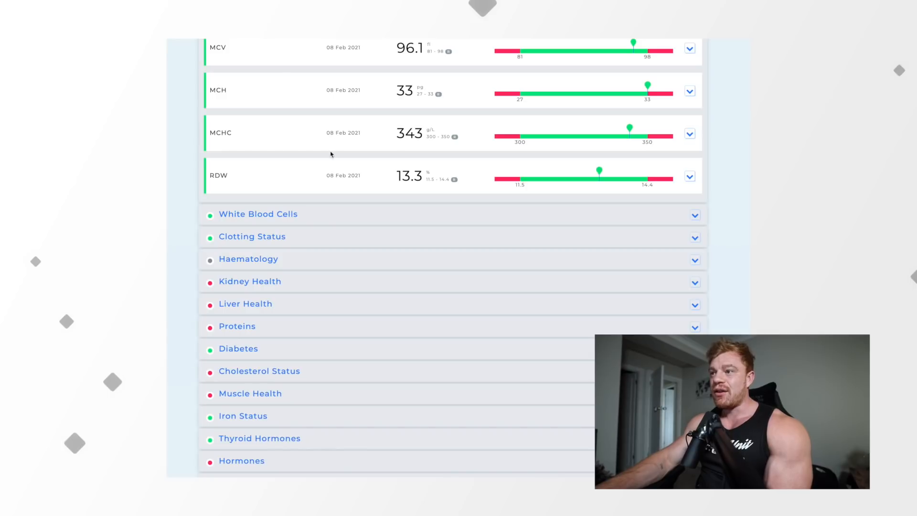
- Expand the February 2021 Kidney Health panel and compare it with the August kidney figures
left_click(249, 281)
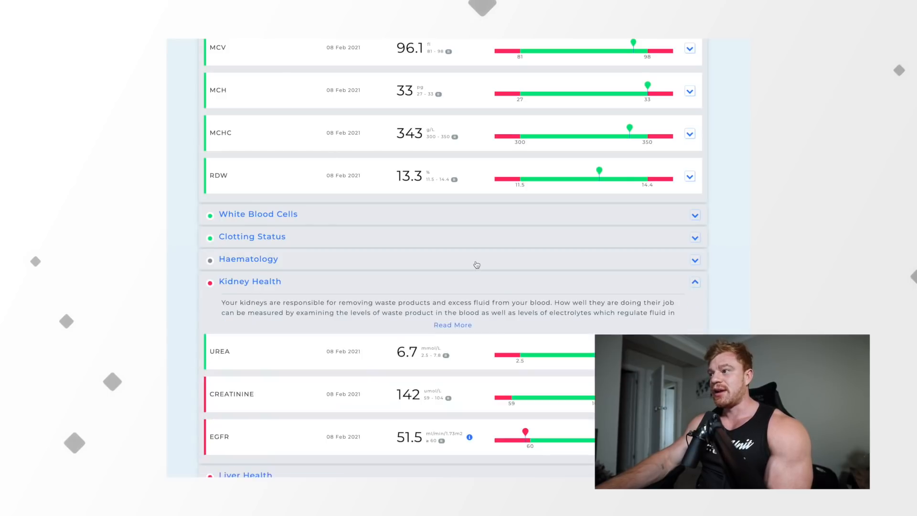
scroll("down", 3)
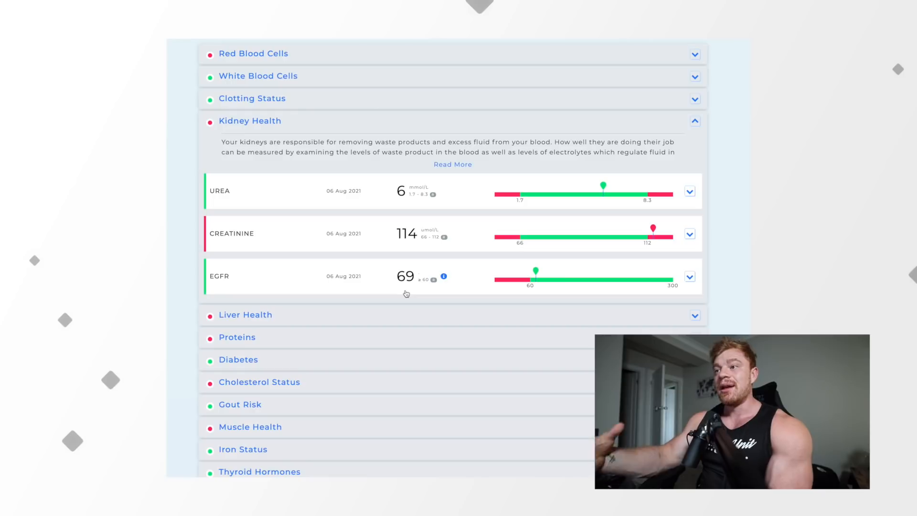
mouse_move(690, 127)
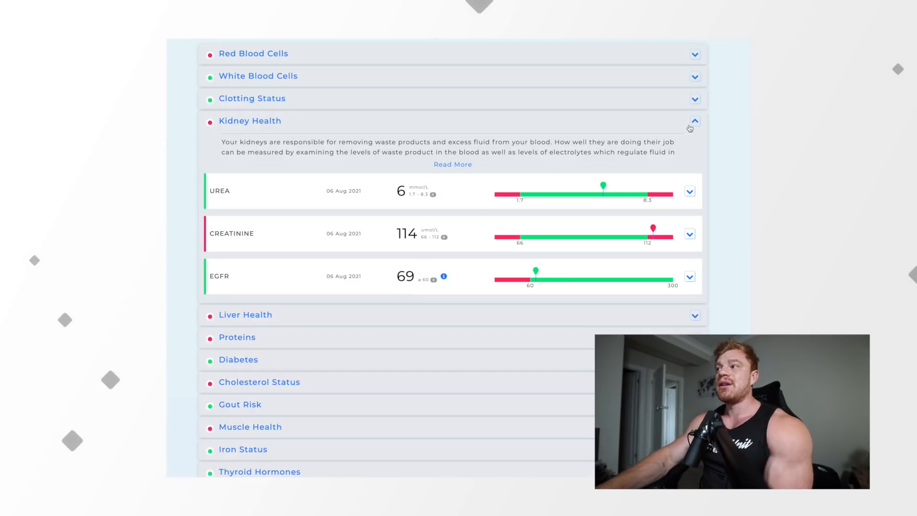
scroll("down", 3)
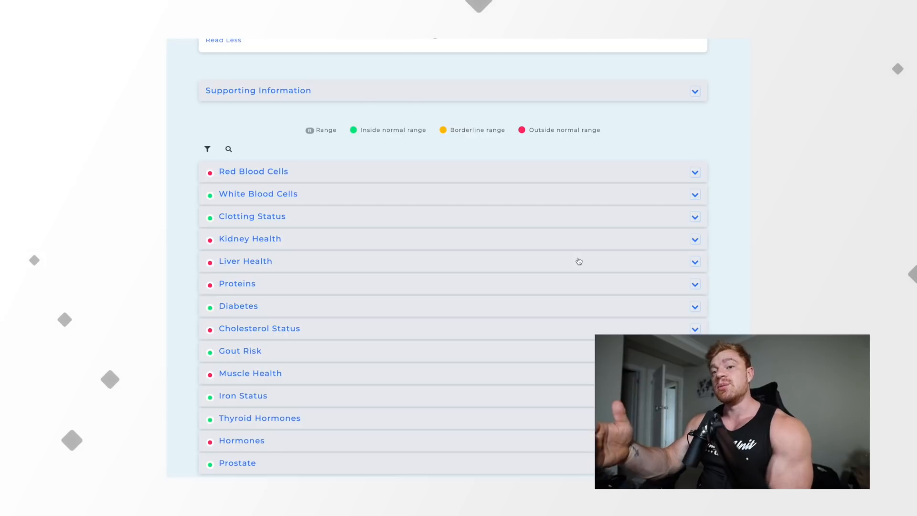
- Expand the Liver Health panel, where ALT at 107 sits above its normal range
left_click(245, 261)
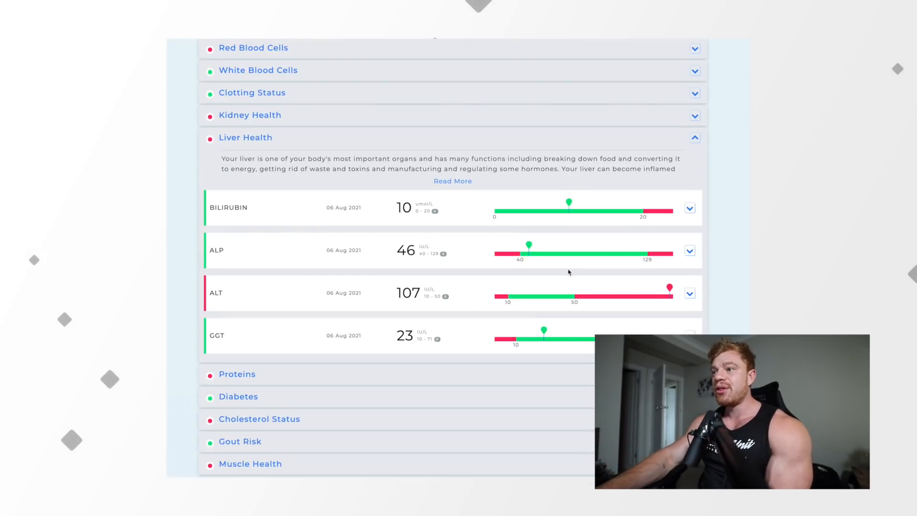
mouse_move(413, 300)
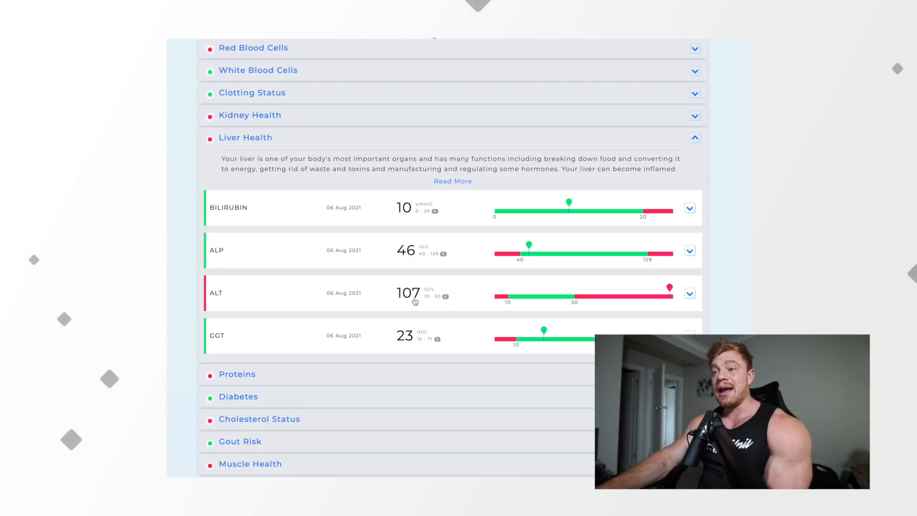
mouse_move(408, 280)
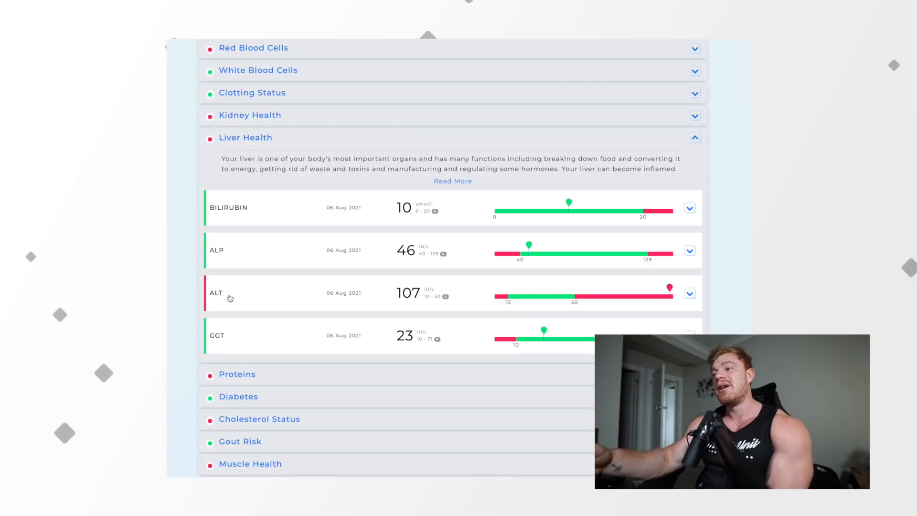
mouse_move(399, 296)
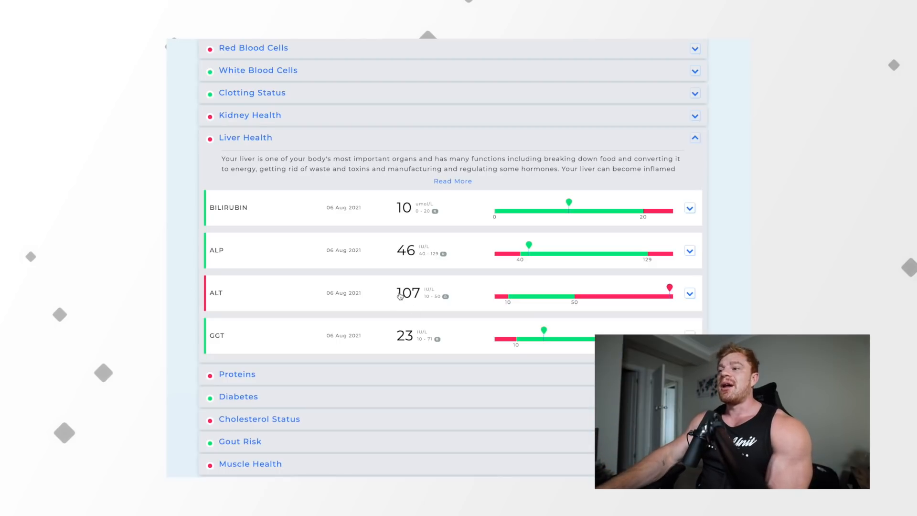
mouse_move(410, 280)
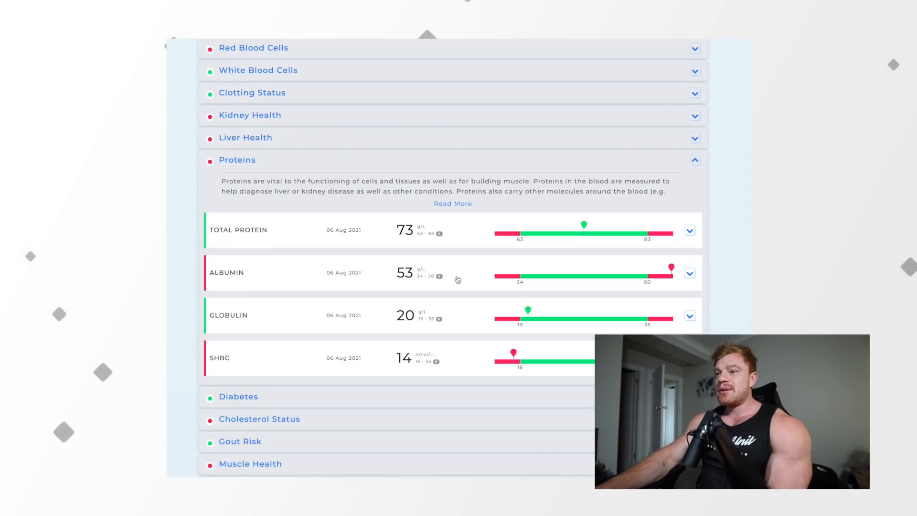
mouse_move(240, 373)
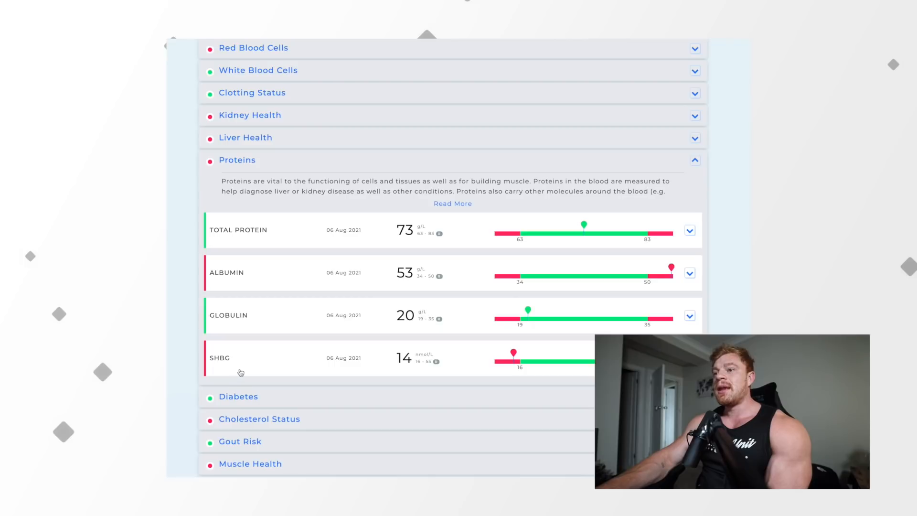
mouse_move(307, 348)
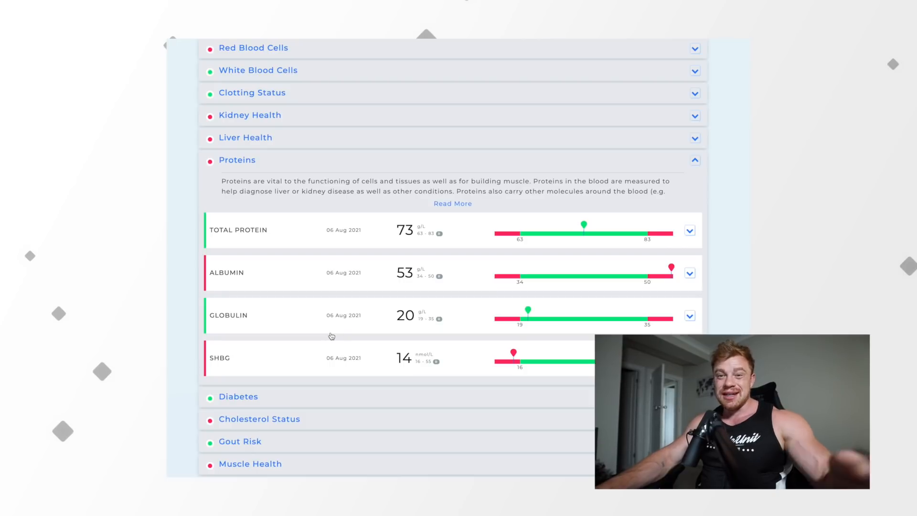
mouse_move(439, 244)
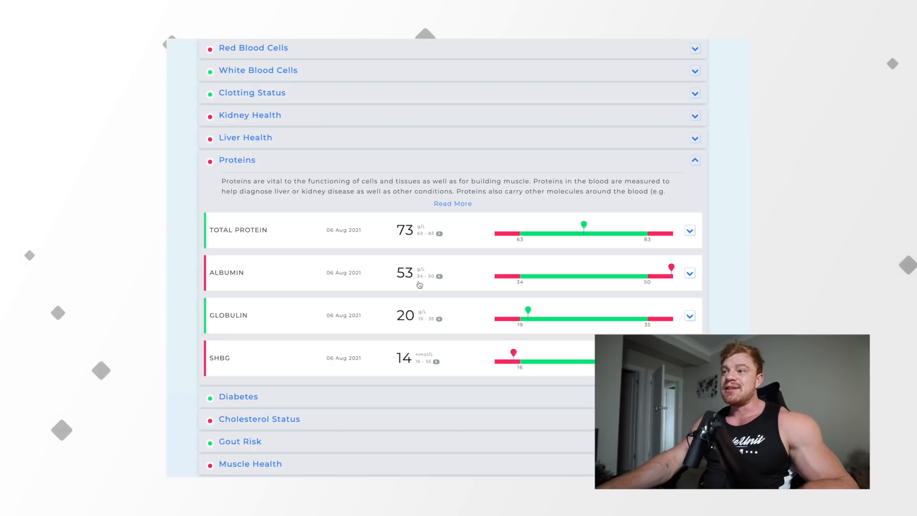
mouse_move(400, 308)
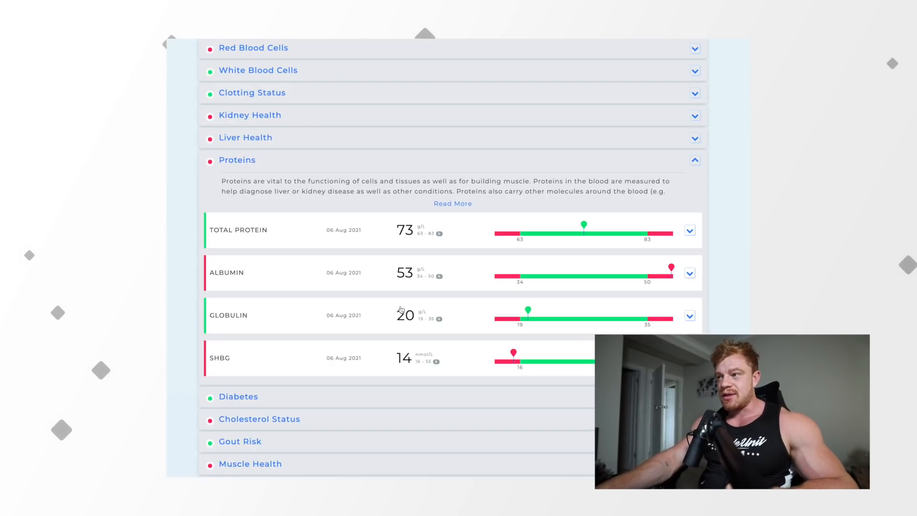
mouse_move(344, 375)
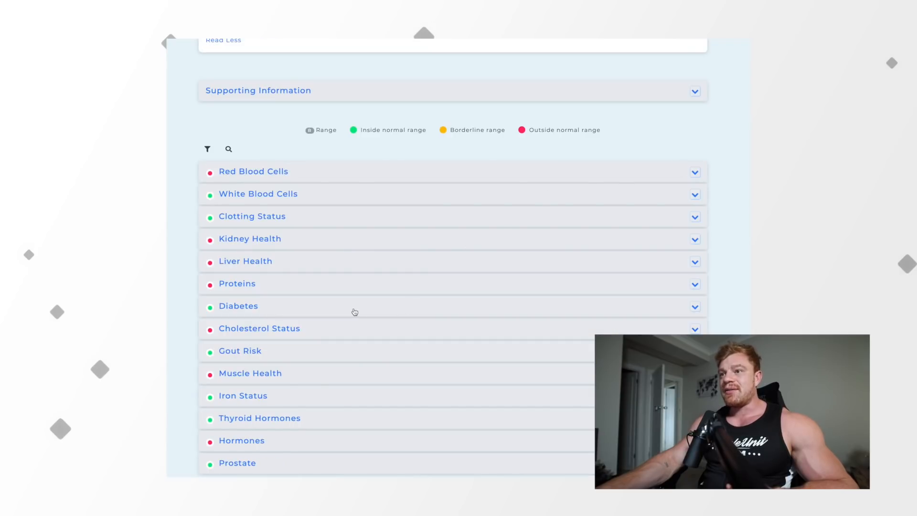
- Expand the Diabetes panel to check the HbA1c reading of 36
left_click(238, 305)
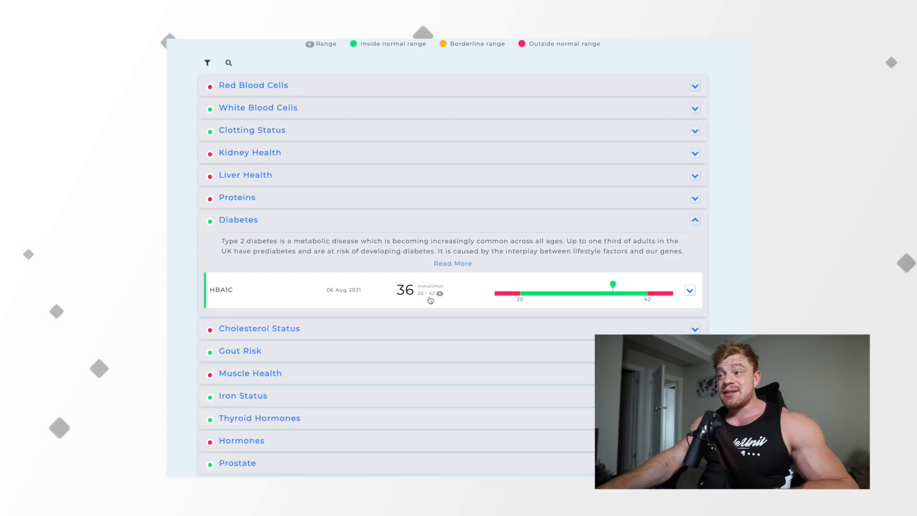
mouse_move(437, 293)
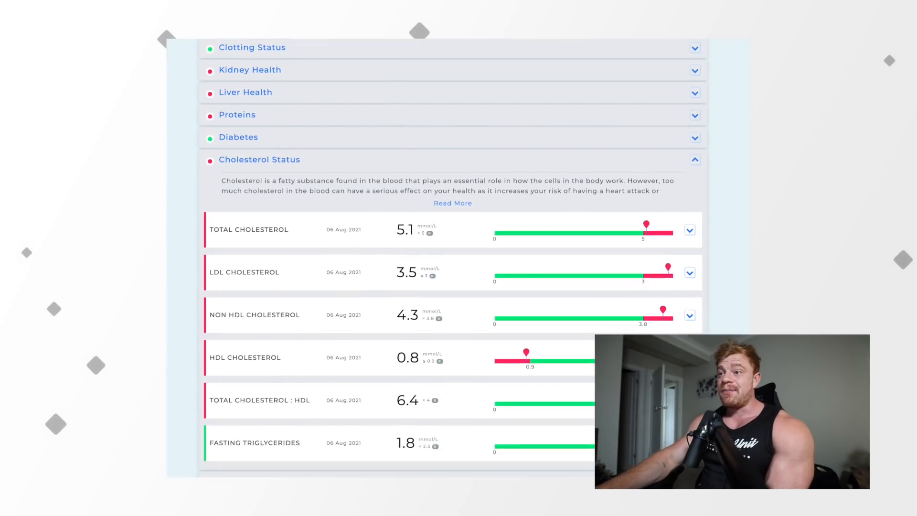
scroll("down", 3)
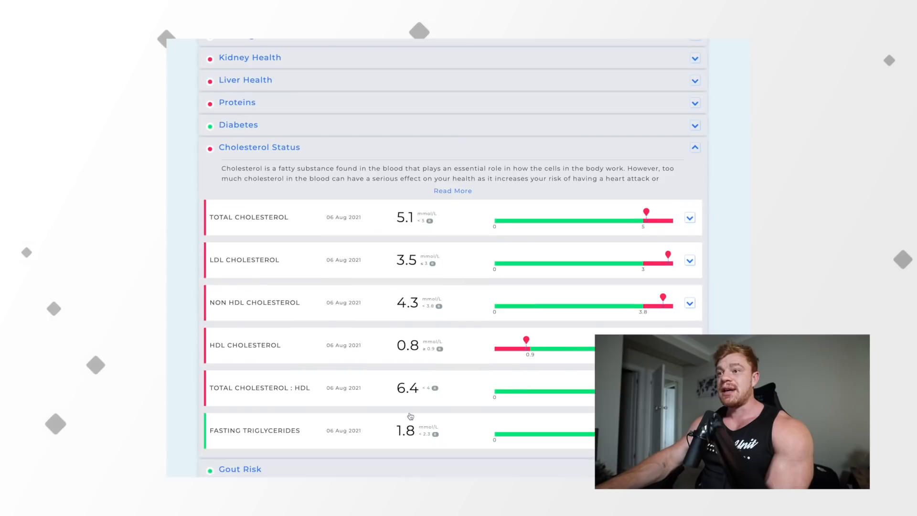
mouse_move(330, 233)
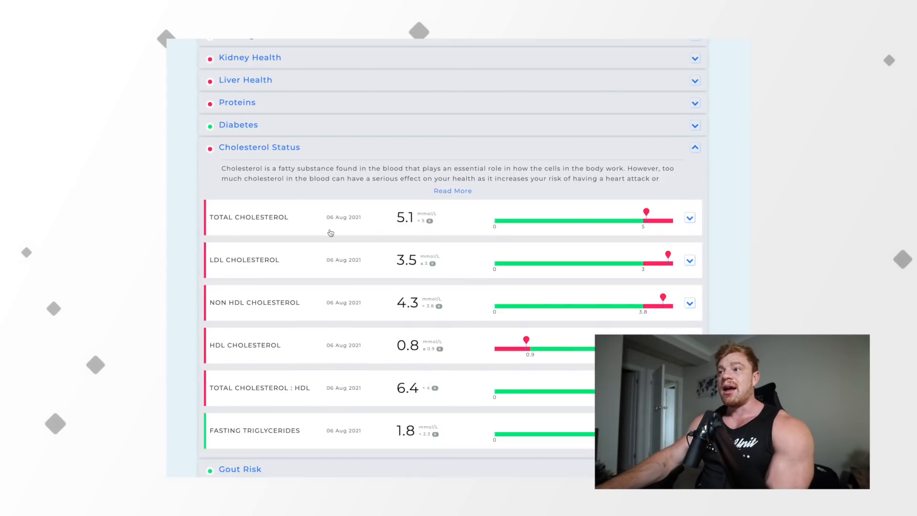
mouse_move(410, 226)
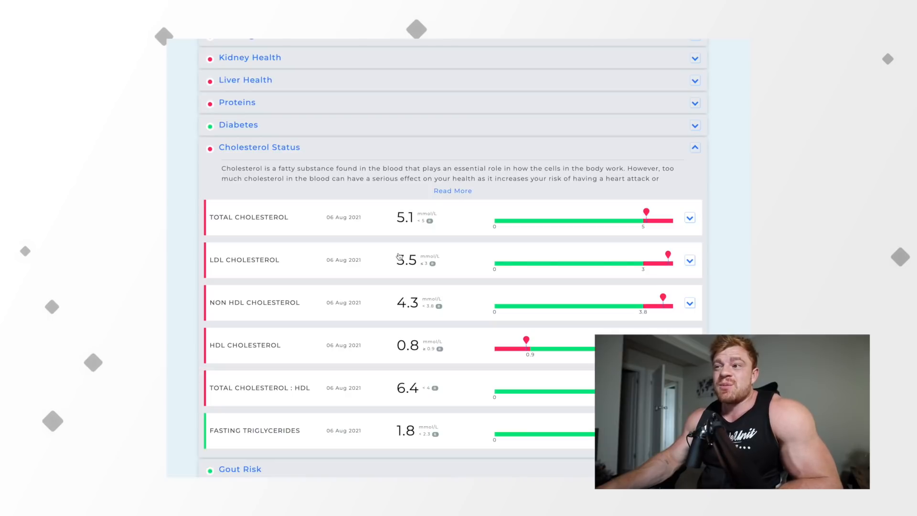
mouse_move(415, 229)
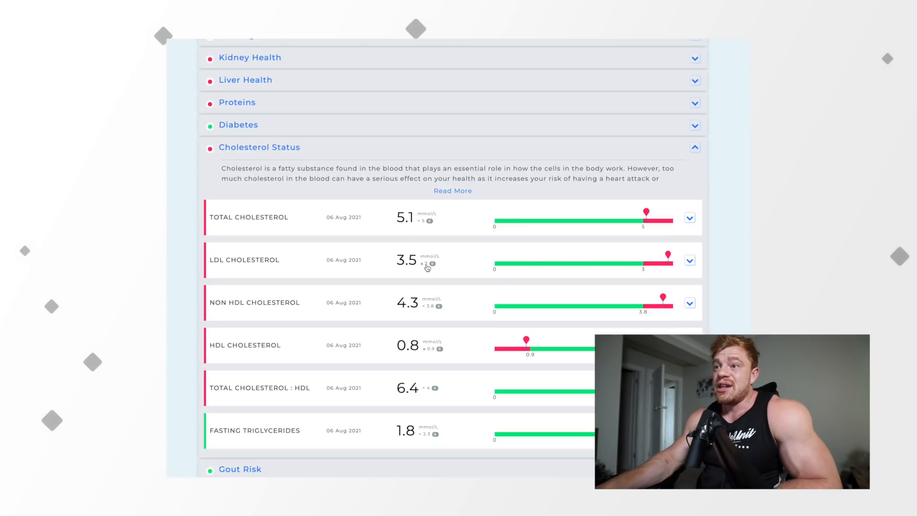
mouse_move(428, 264)
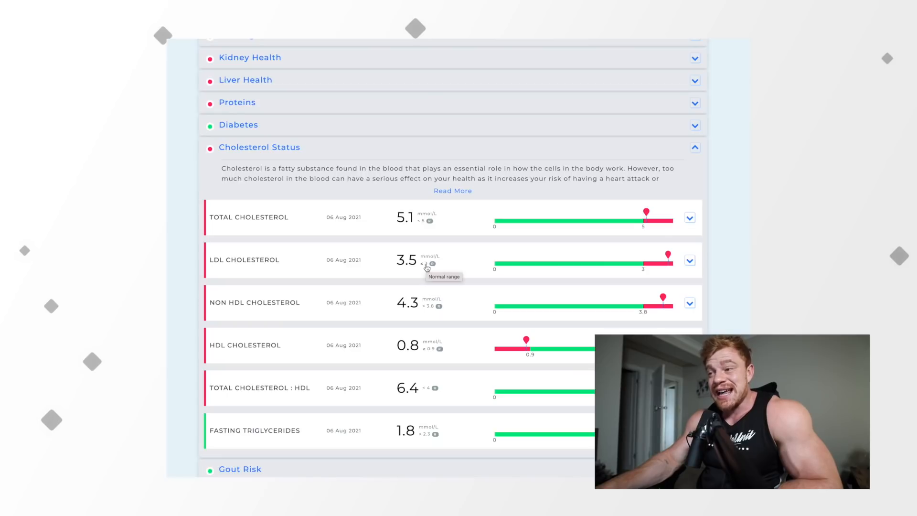
mouse_move(426, 269)
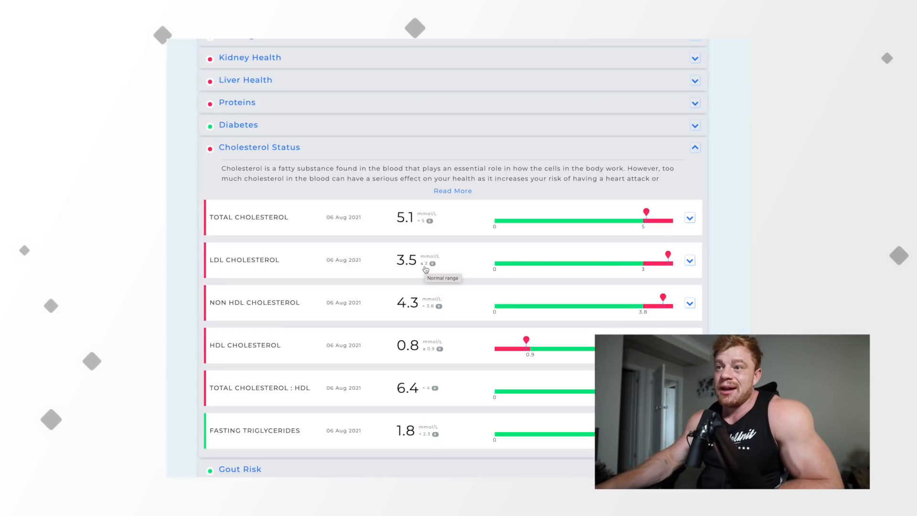
mouse_move(330, 306)
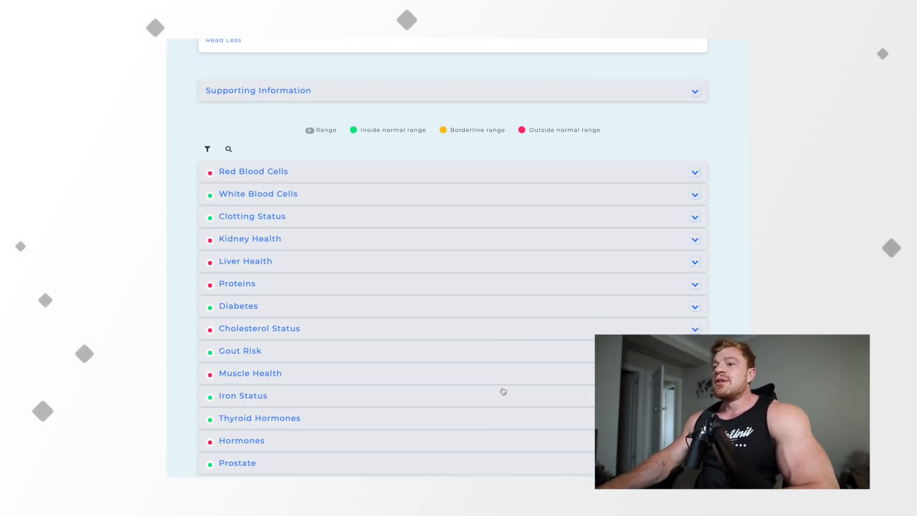
left_click(239, 350)
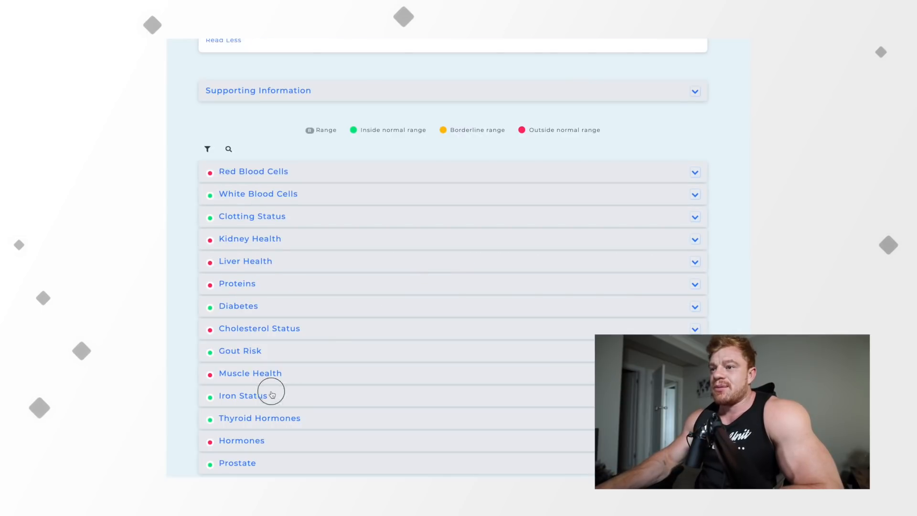
left_click(243, 395)
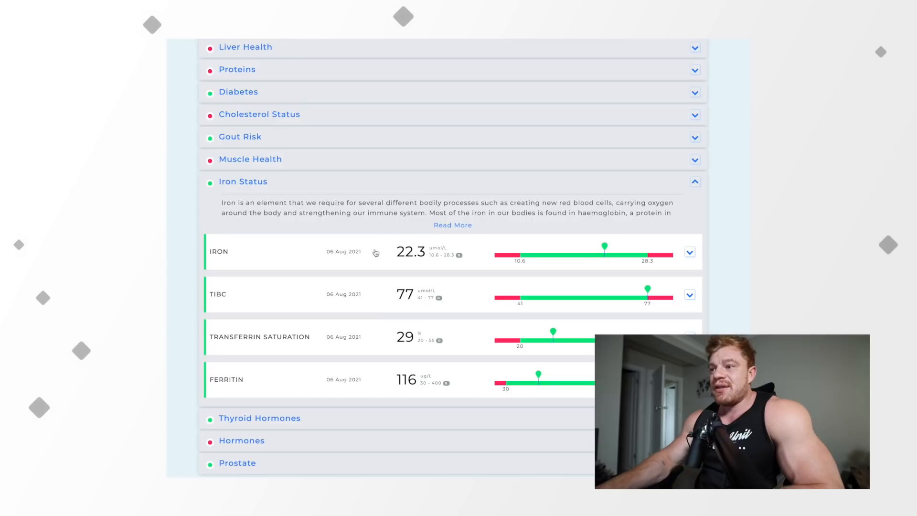
mouse_move(560, 199)
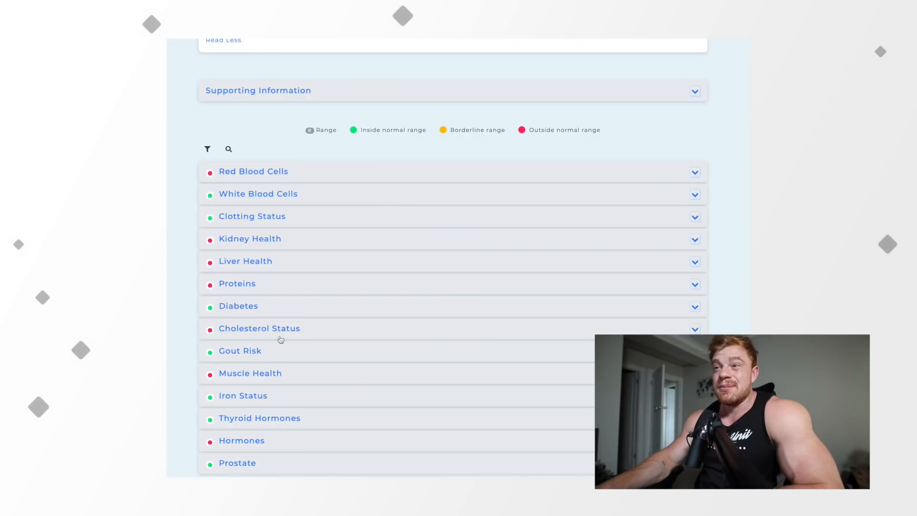
- Expand the Thyroid Hormones panel with TSH, free T3 and free thyroxine readings
left_click(258, 417)
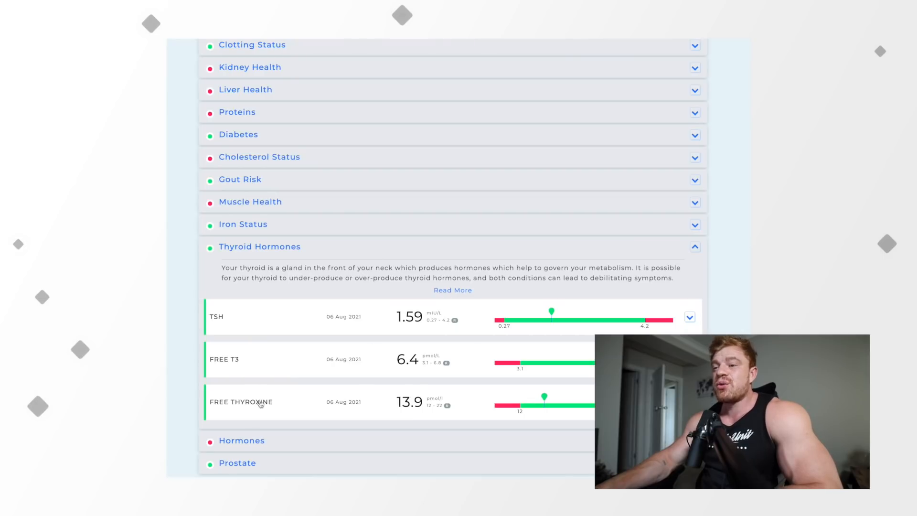
mouse_move(397, 412)
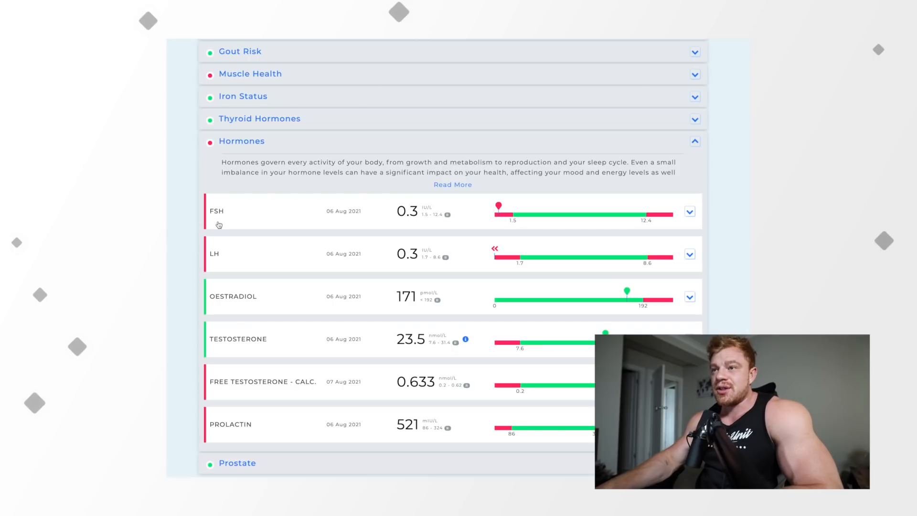
mouse_move(236, 264)
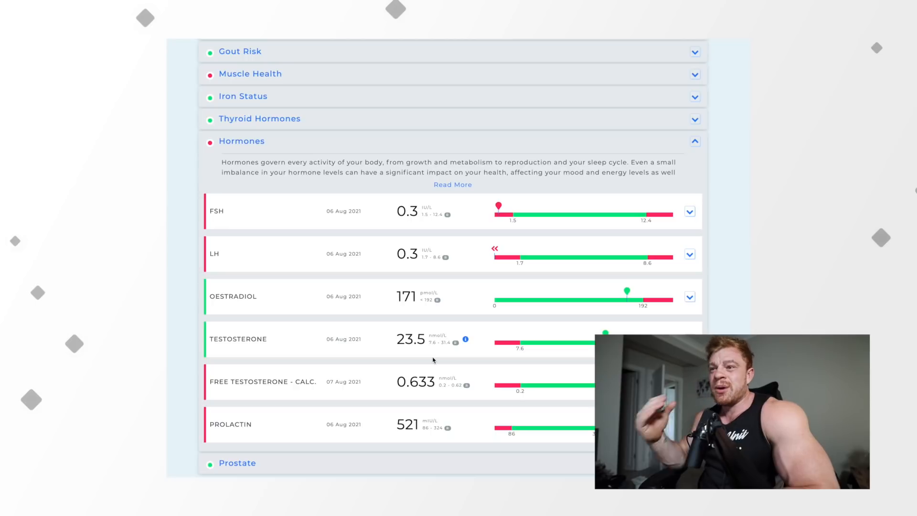
mouse_move(442, 414)
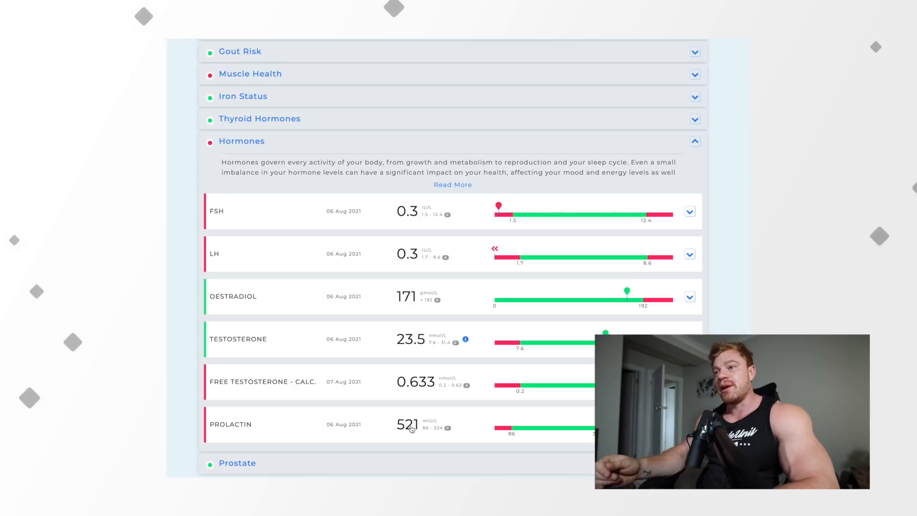
- Scroll down to review the Hormones and Prostate PSA results
scroll("down", 3)
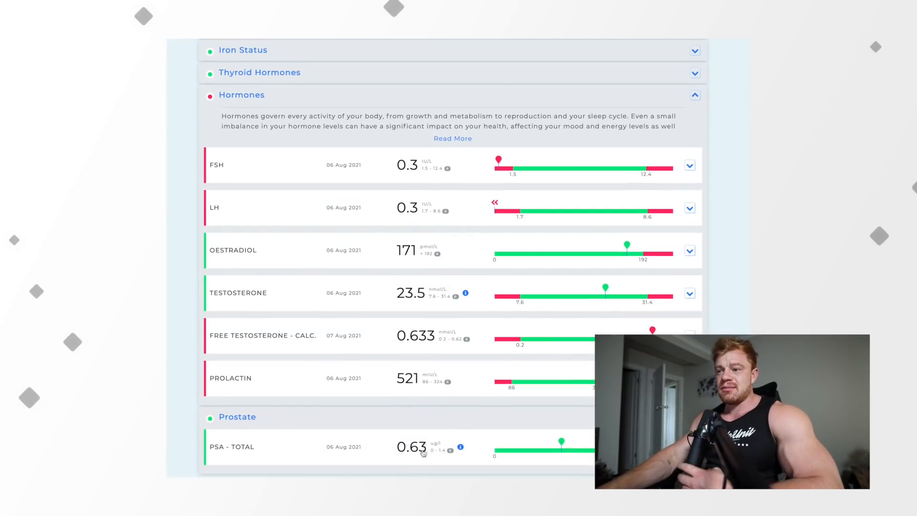